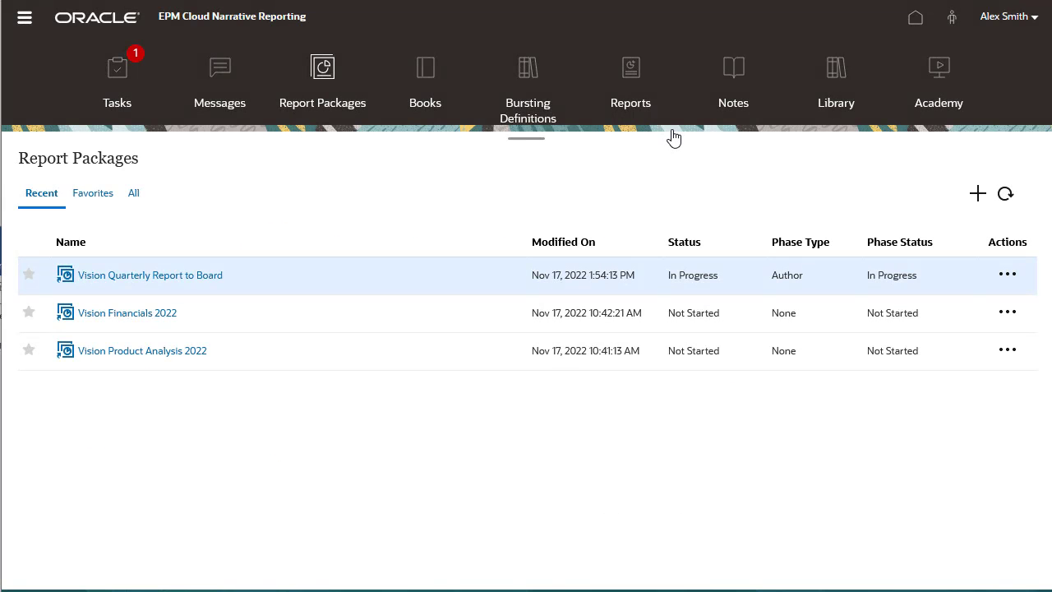
mouse_move(219, 283)
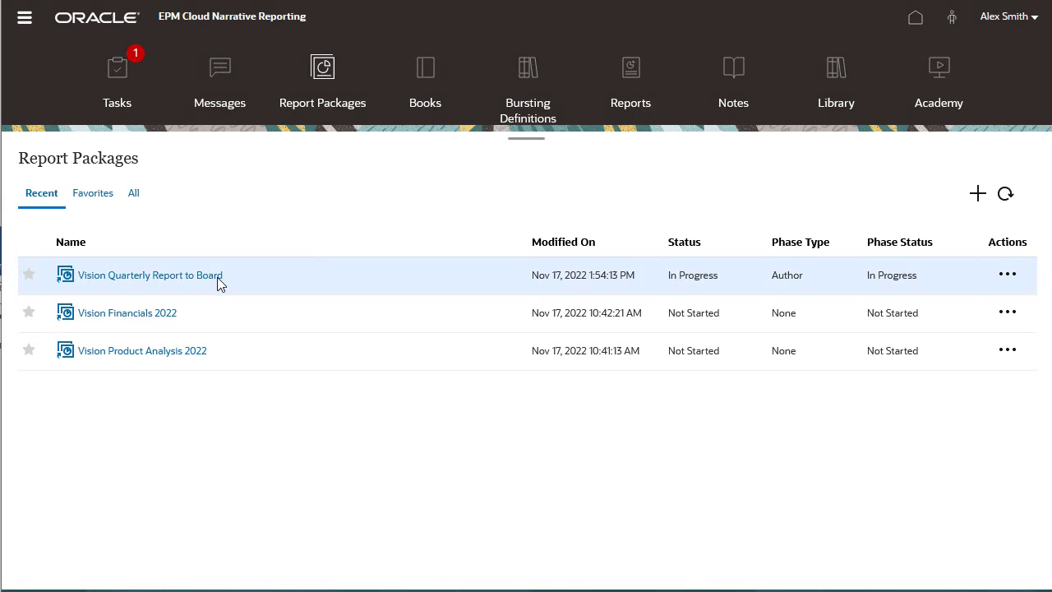
Step: Open the Vision Quarterly Report to Board package in its Report Center
click(148, 275)
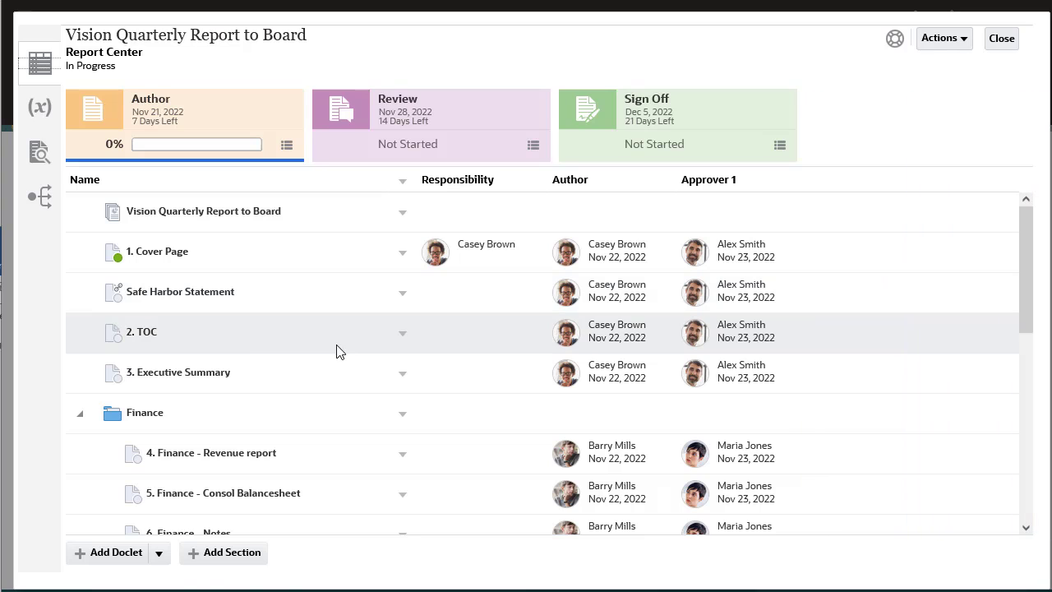
Step: Select the Executive Summary and Finance doclets and bring up the package's workflow actions
click(403, 372)
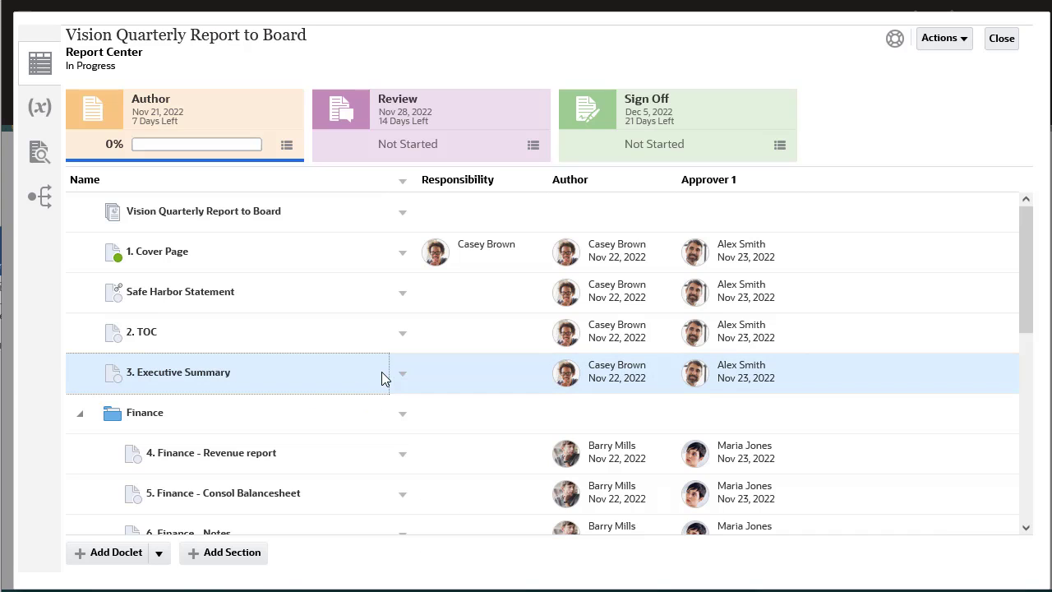
click(402, 413)
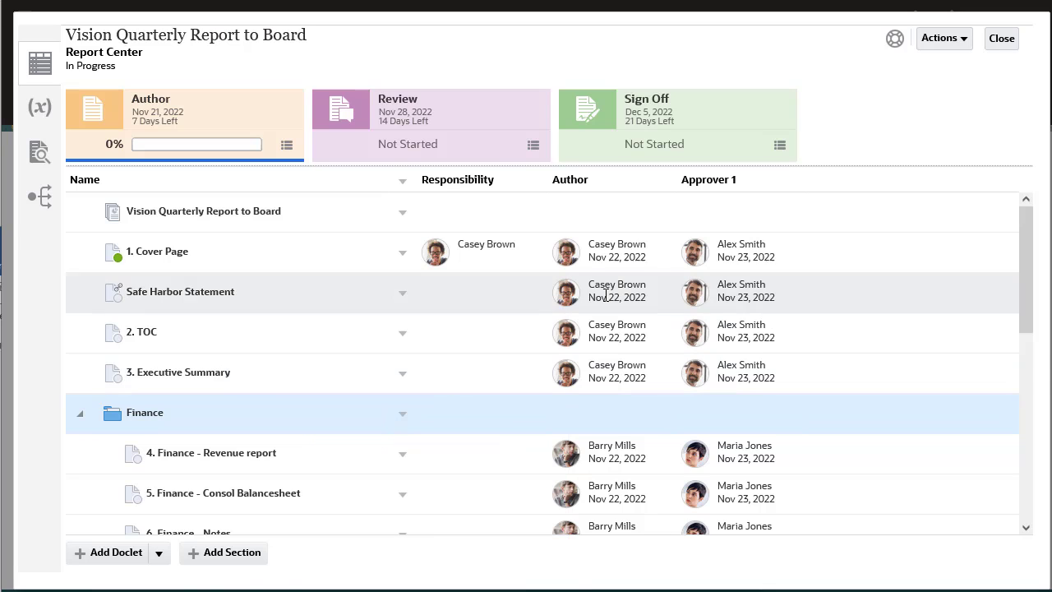
click(943, 38)
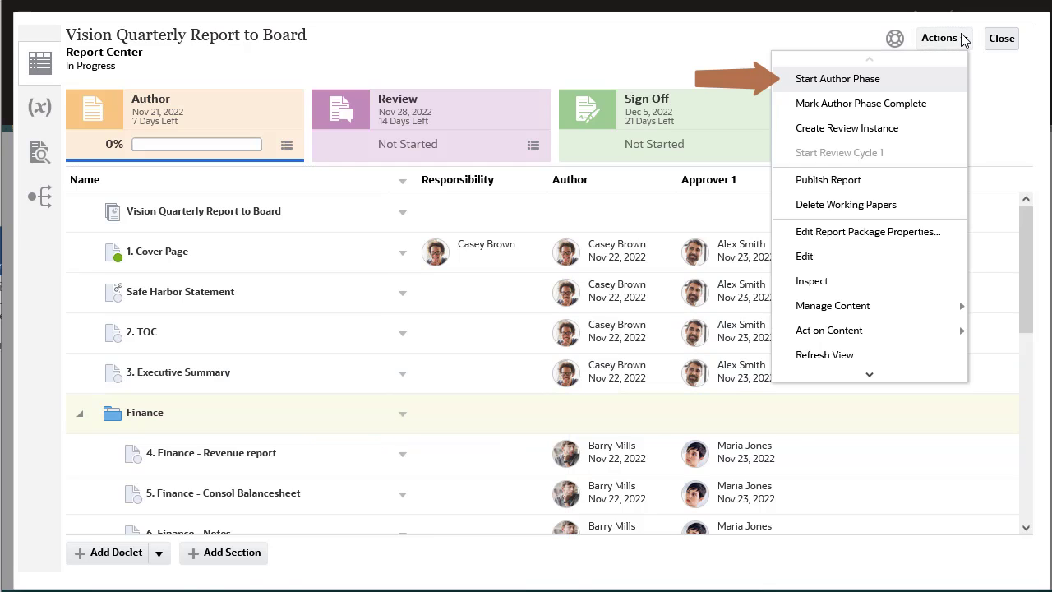
mouse_move(947, 84)
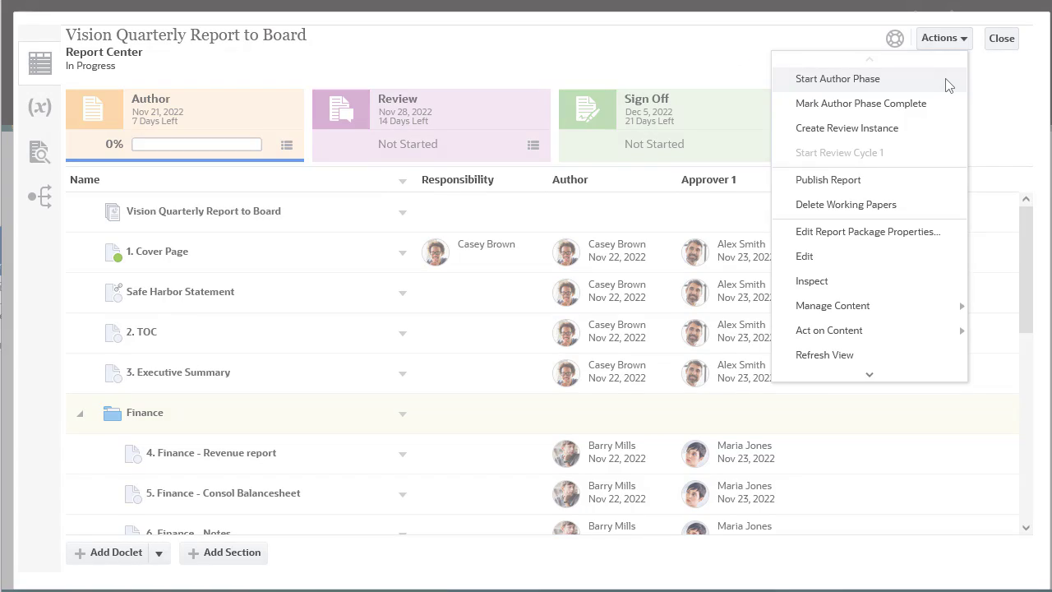
Step: Start the Author phase and bring up the Executive Summary doclet's content actions
click(838, 78)
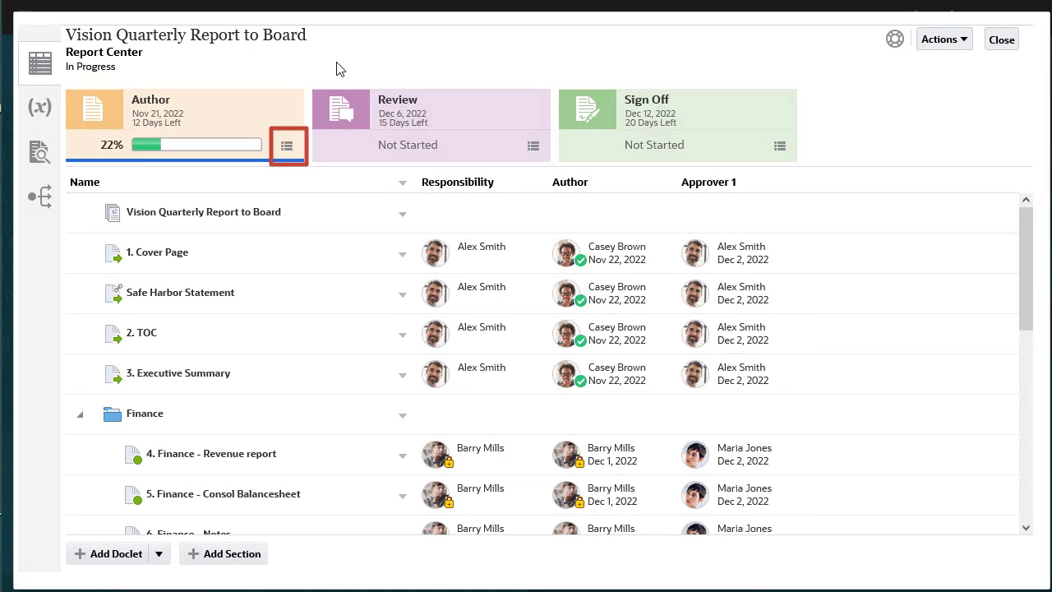
click(287, 145)
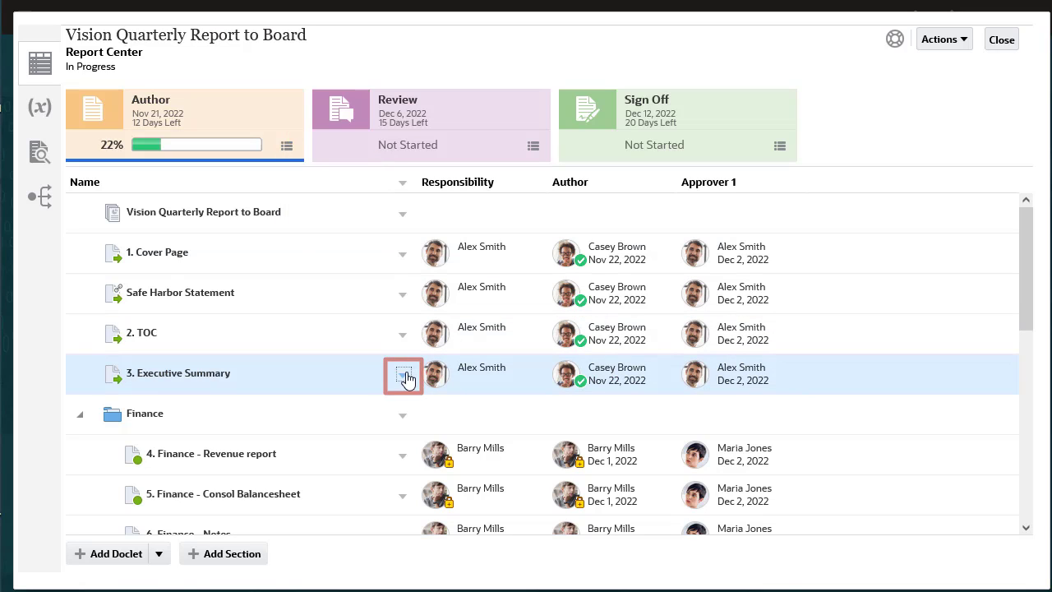
click(402, 374)
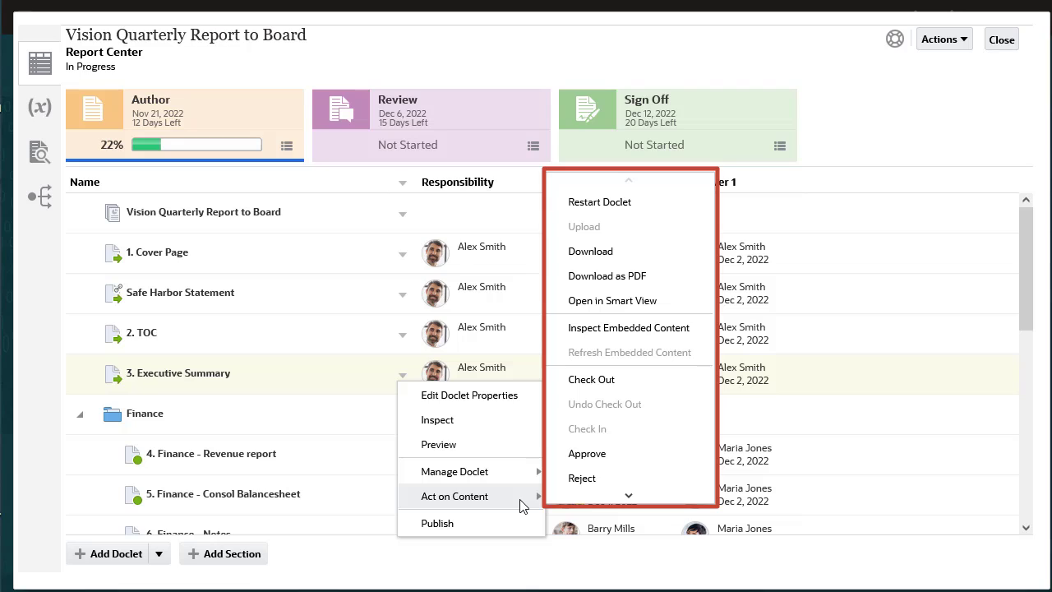
mouse_move(629, 495)
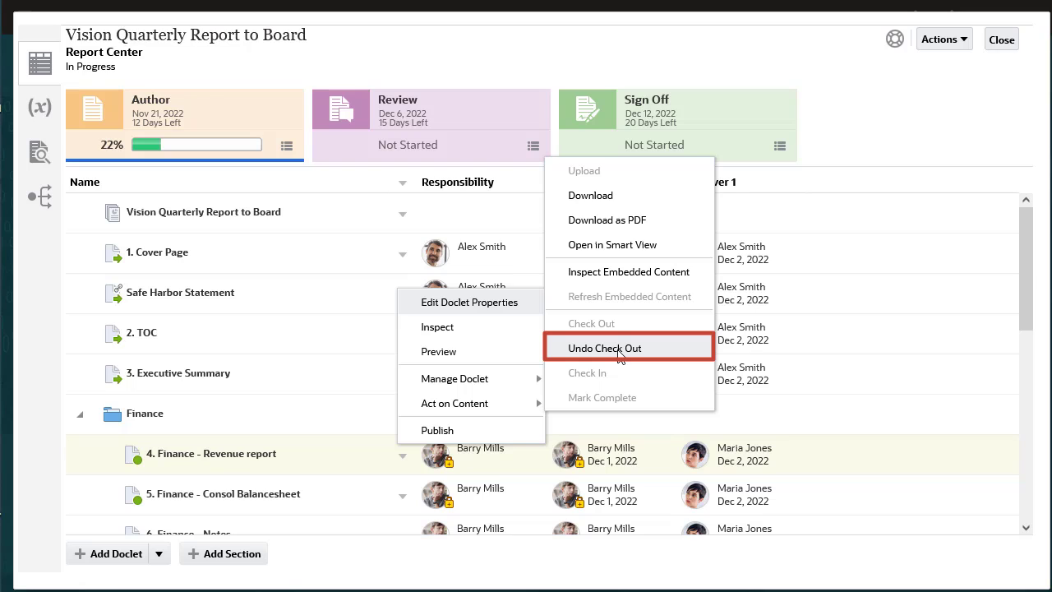
mouse_move(604, 348)
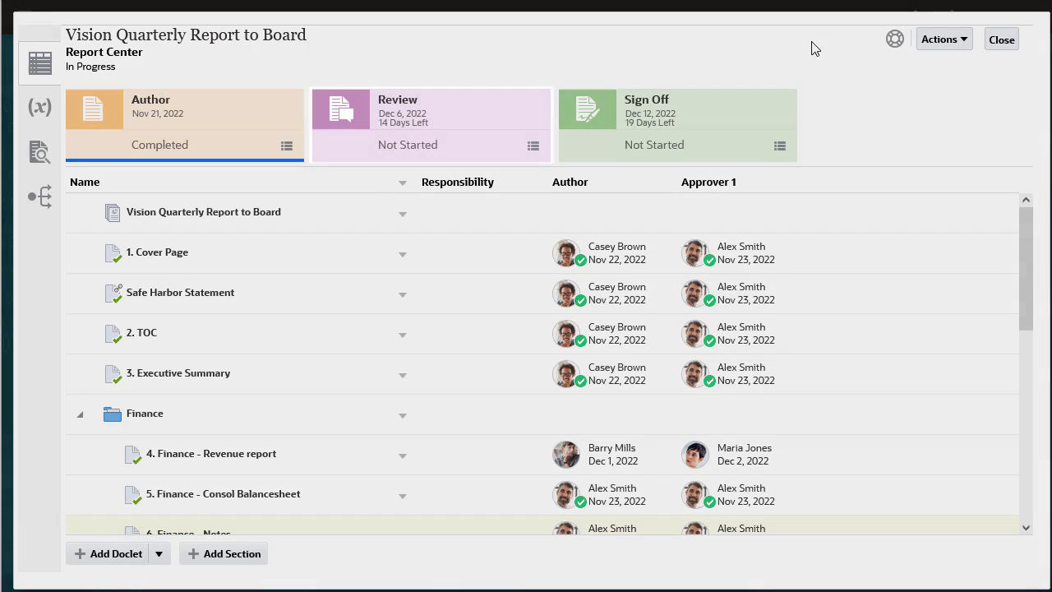
Step: Check the completed Author phase and list package actions offering Create Review Instance
click(430, 123)
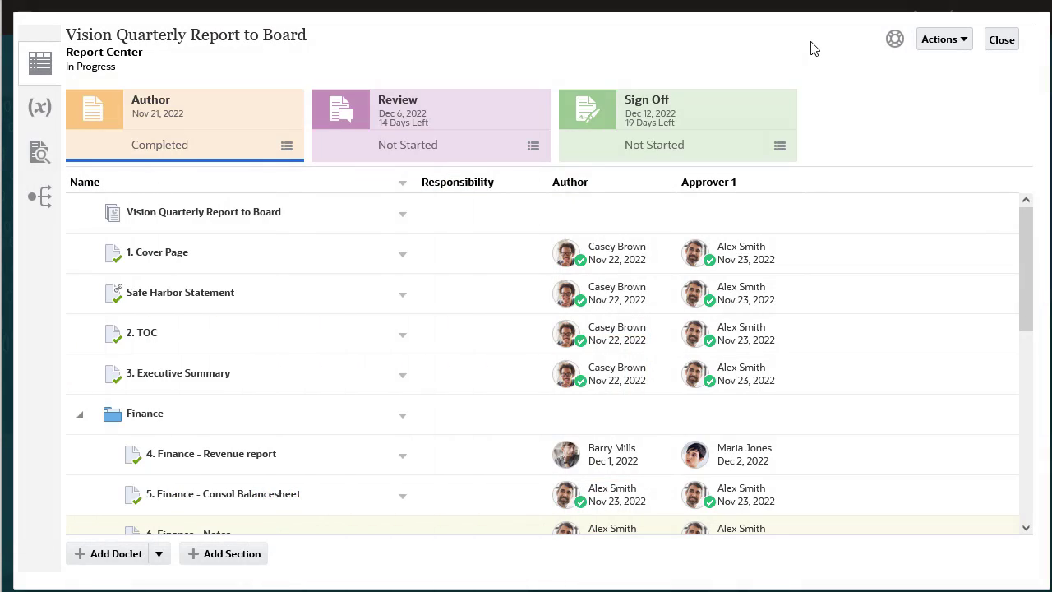
click(943, 39)
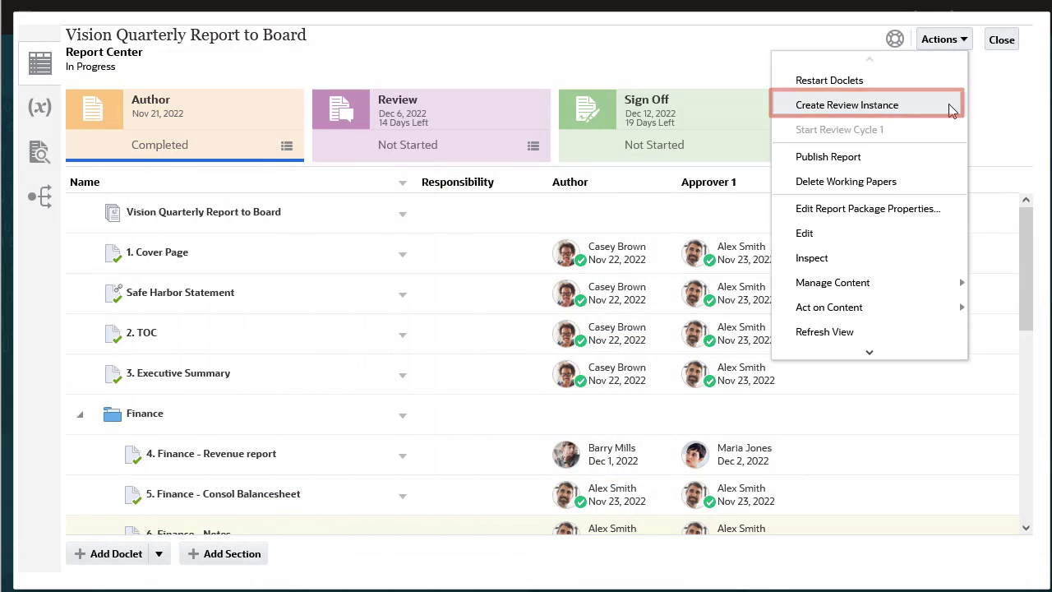
Step: Create review instance Review 01, start review cycle 1, and return to Report Center
click(847, 105)
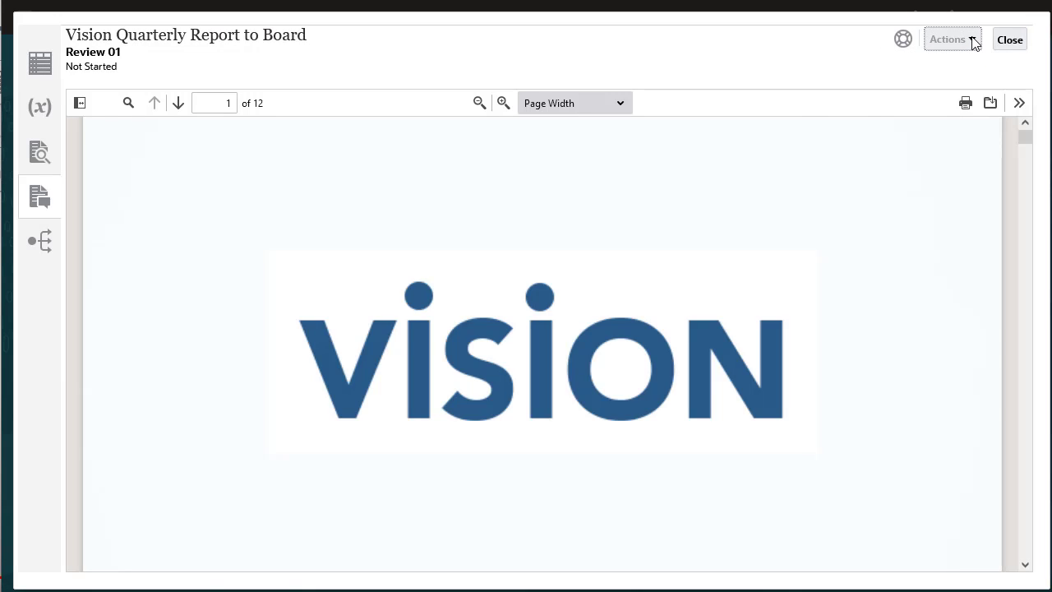
click(947, 39)
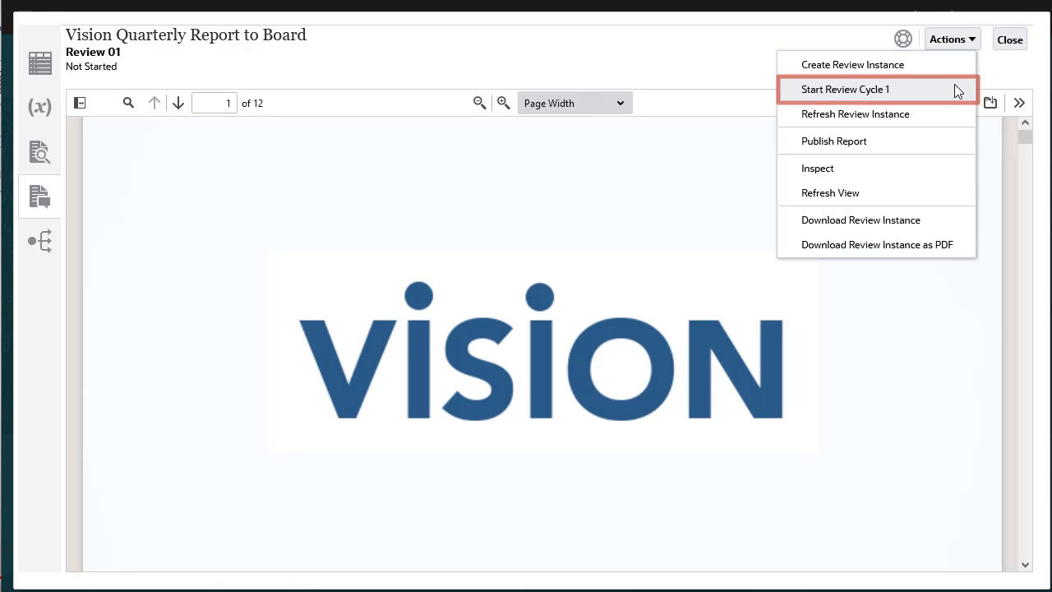
click(844, 89)
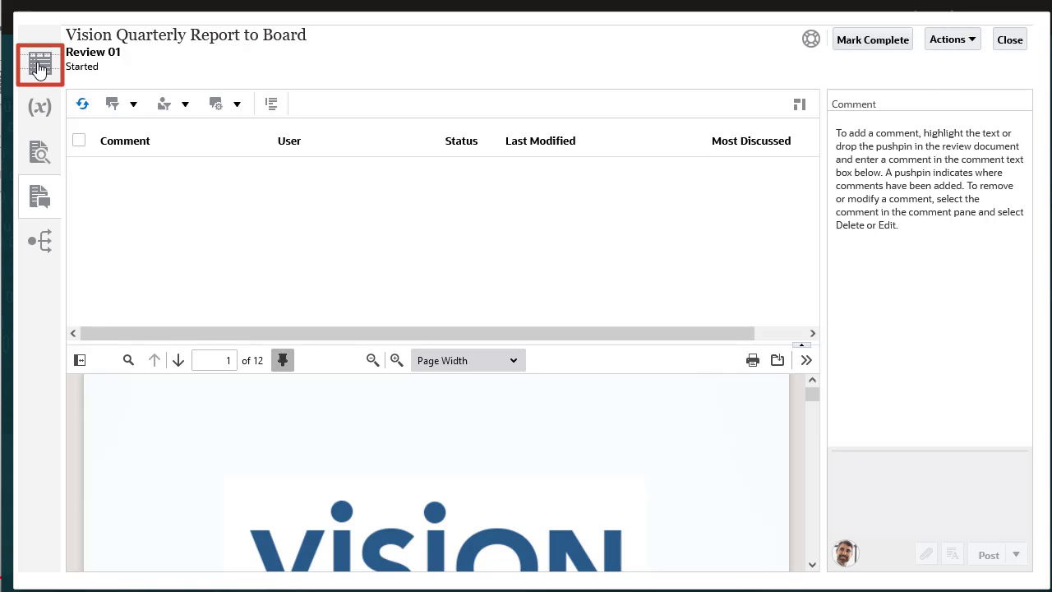
click(40, 64)
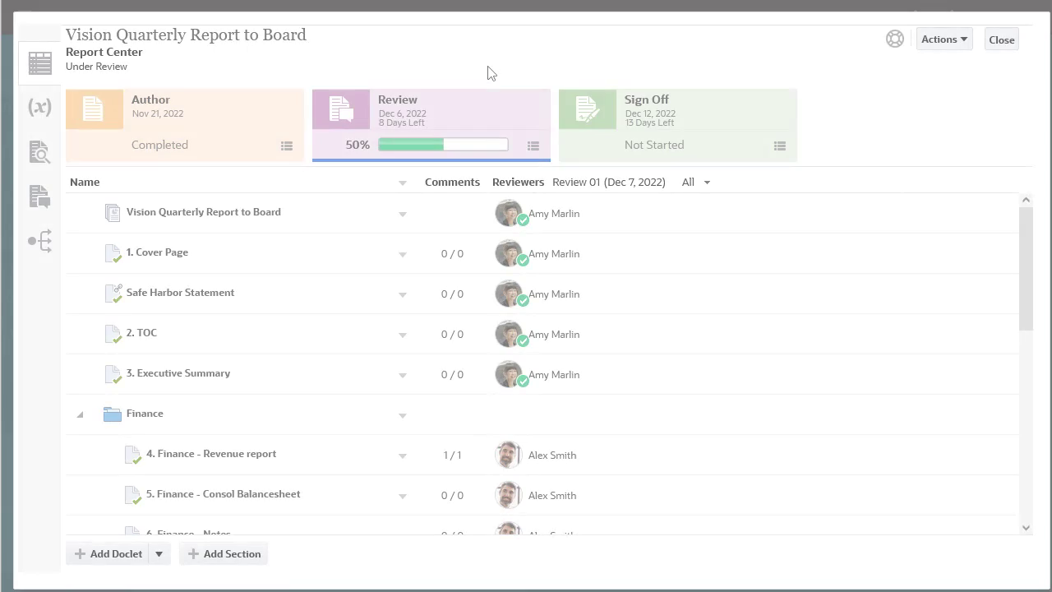
Step: Inspect the Review phase at 50% and the reviewers assigned to each doclet
click(428, 123)
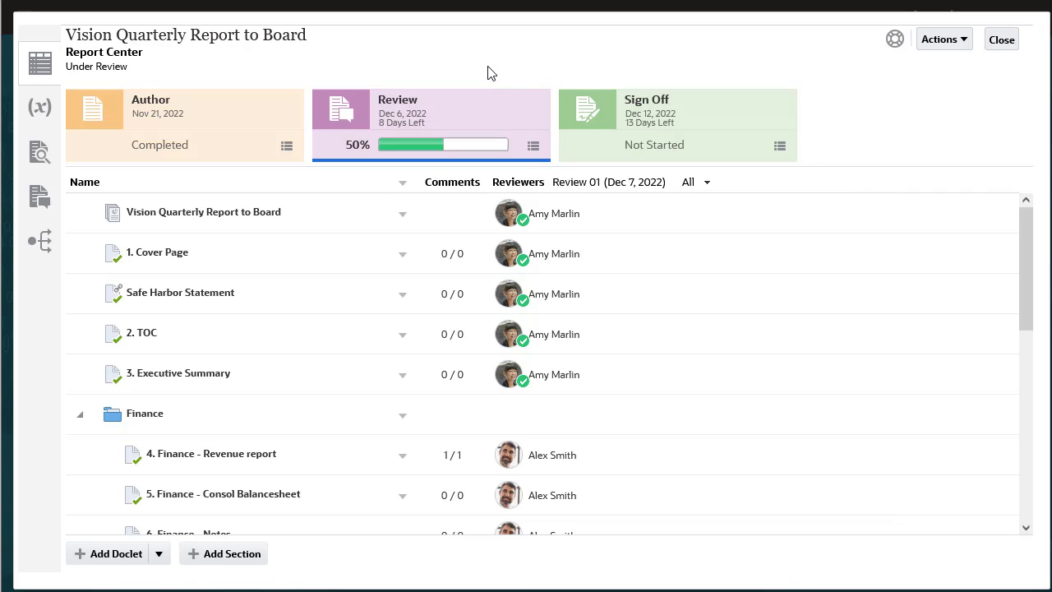
click(533, 145)
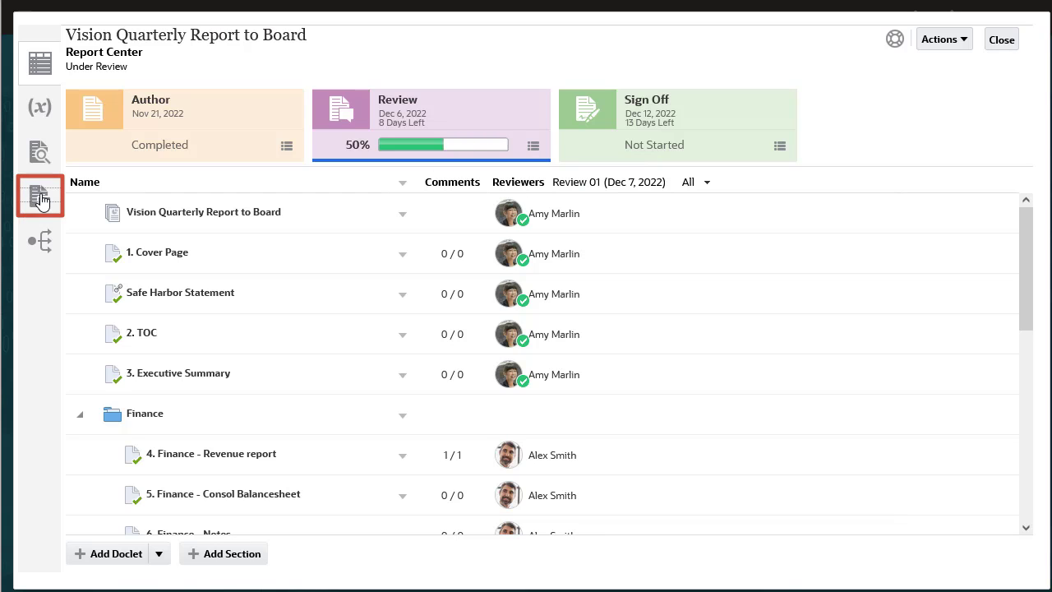
Step: Reply 'This is great, thanks!' to Amy Marlin's revenue paragraph comment and close it
click(40, 196)
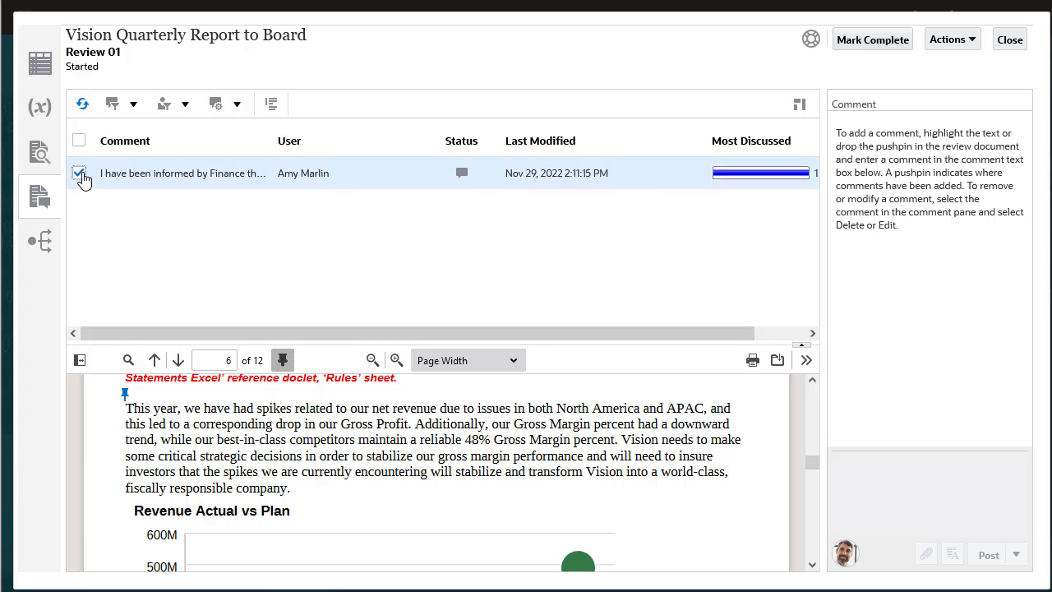
click(79, 173)
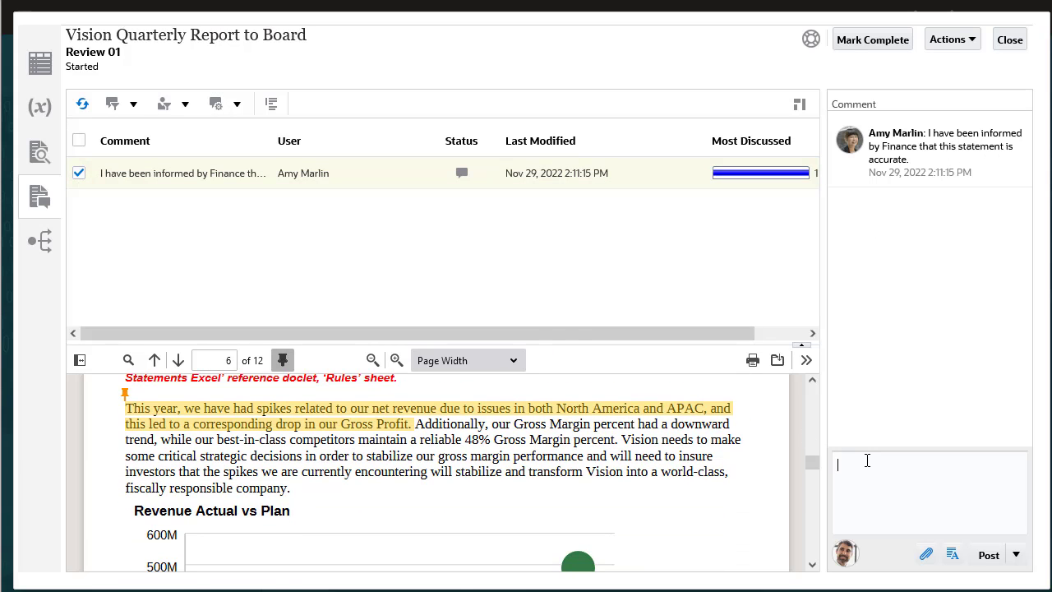
click(1016, 554)
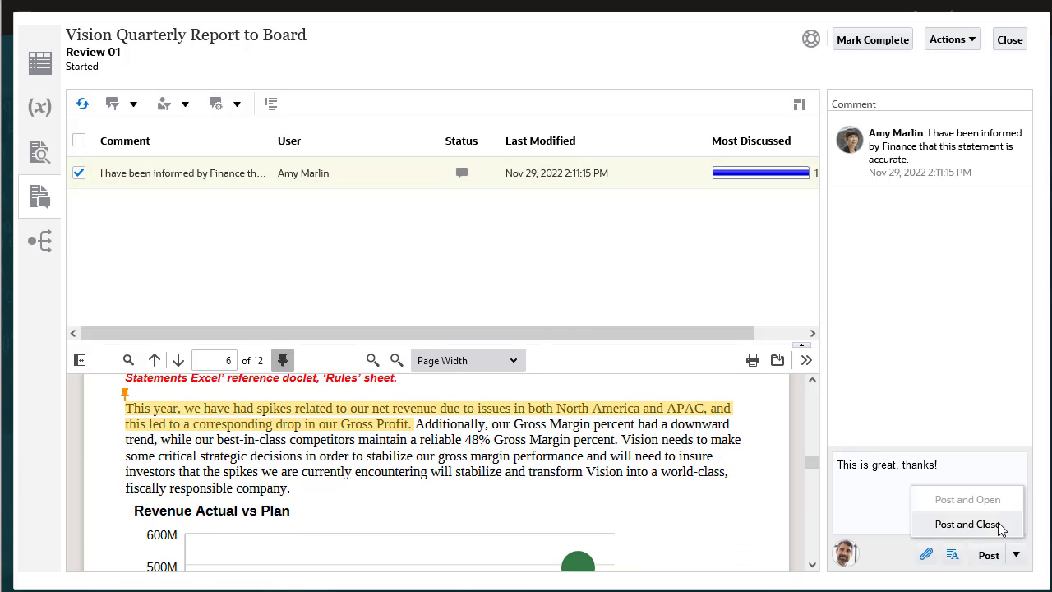
click(965, 524)
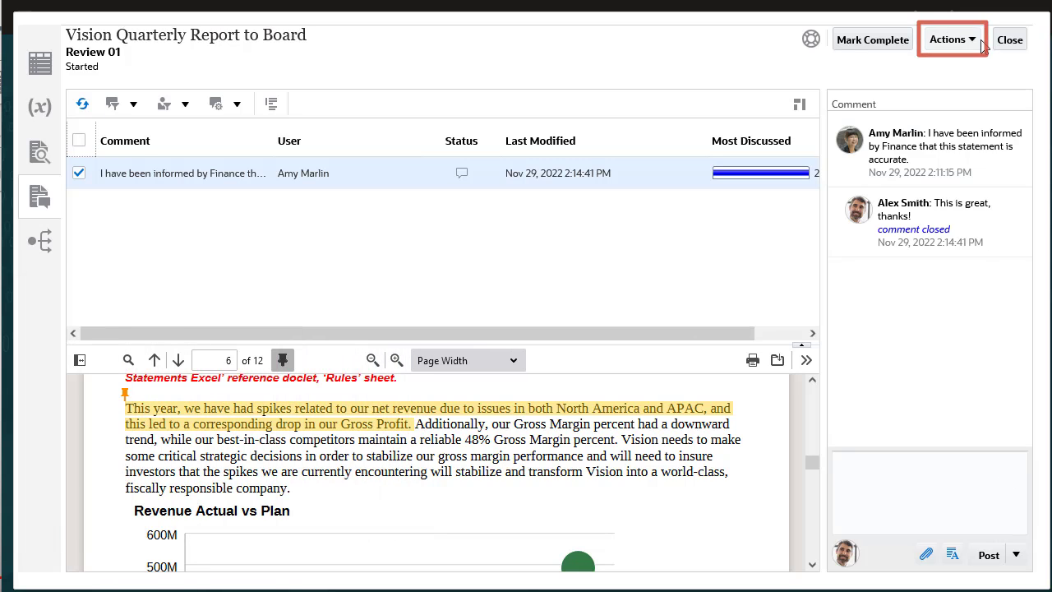
click(951, 39)
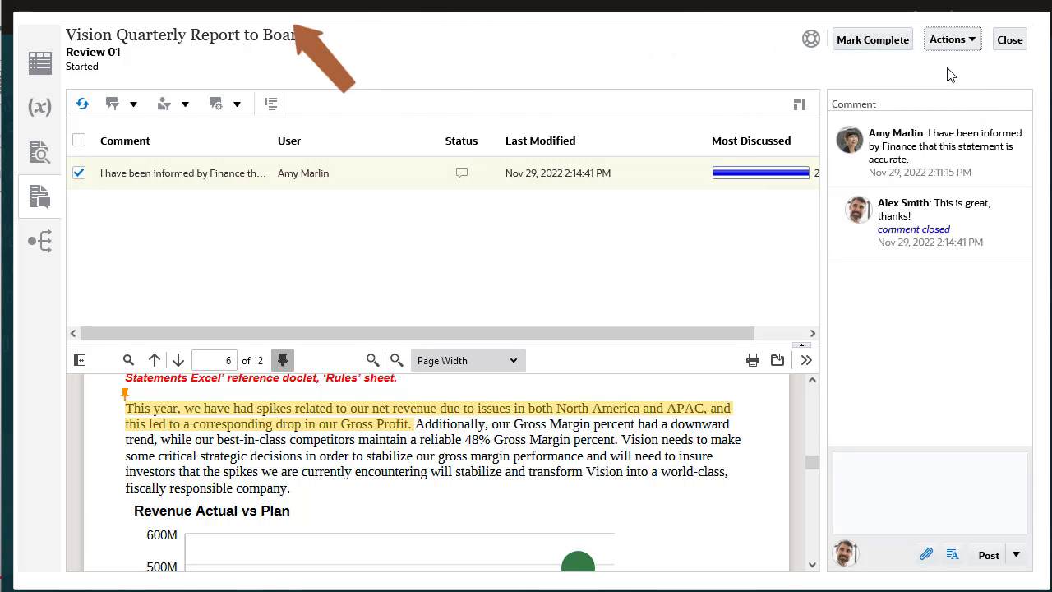
Step: Mark Review 01 complete and return to the Report Center overview
click(872, 39)
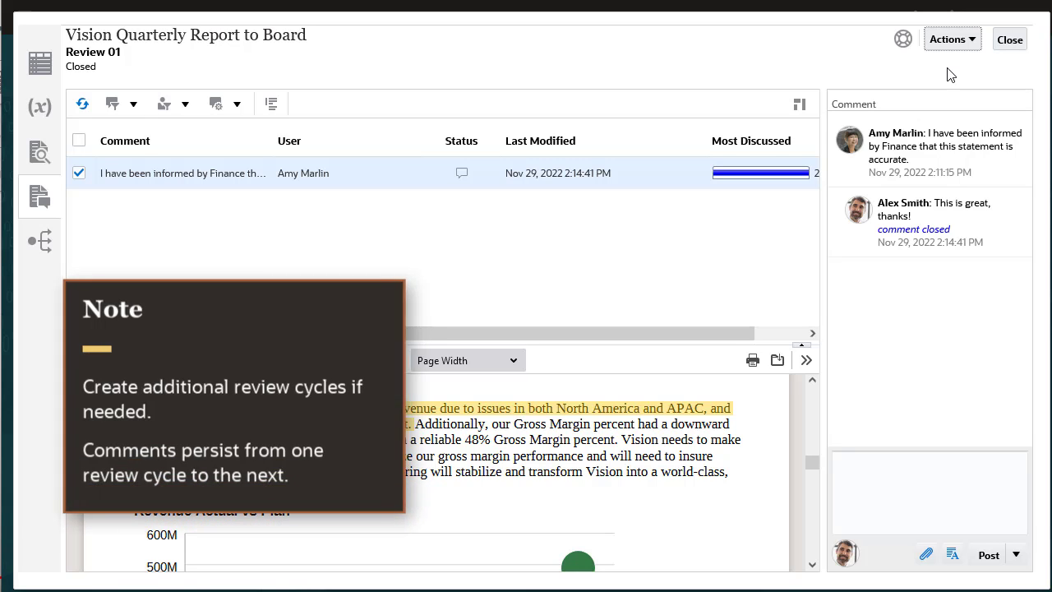
click(40, 64)
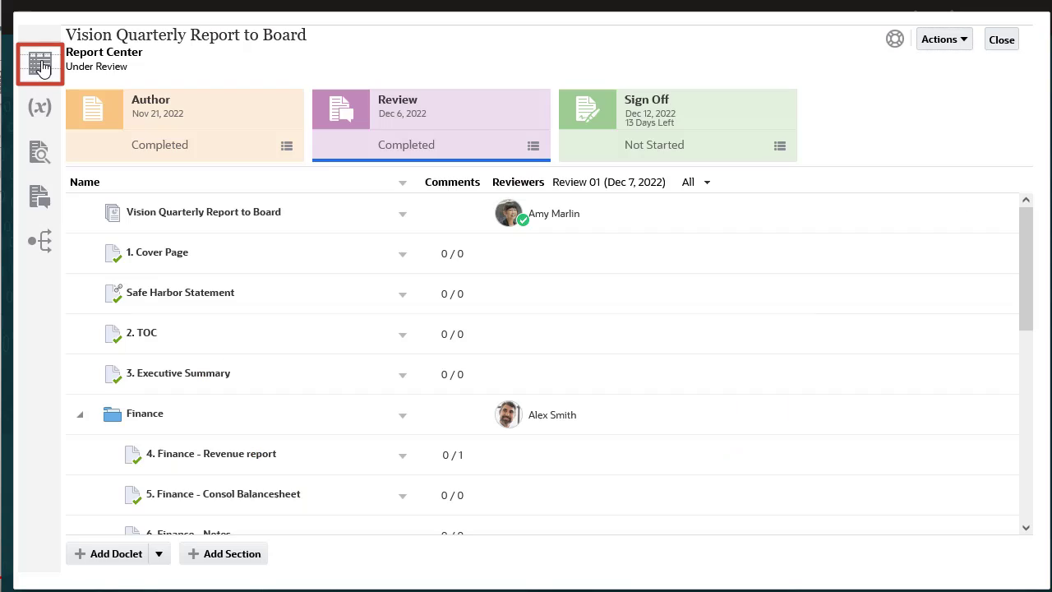
click(676, 123)
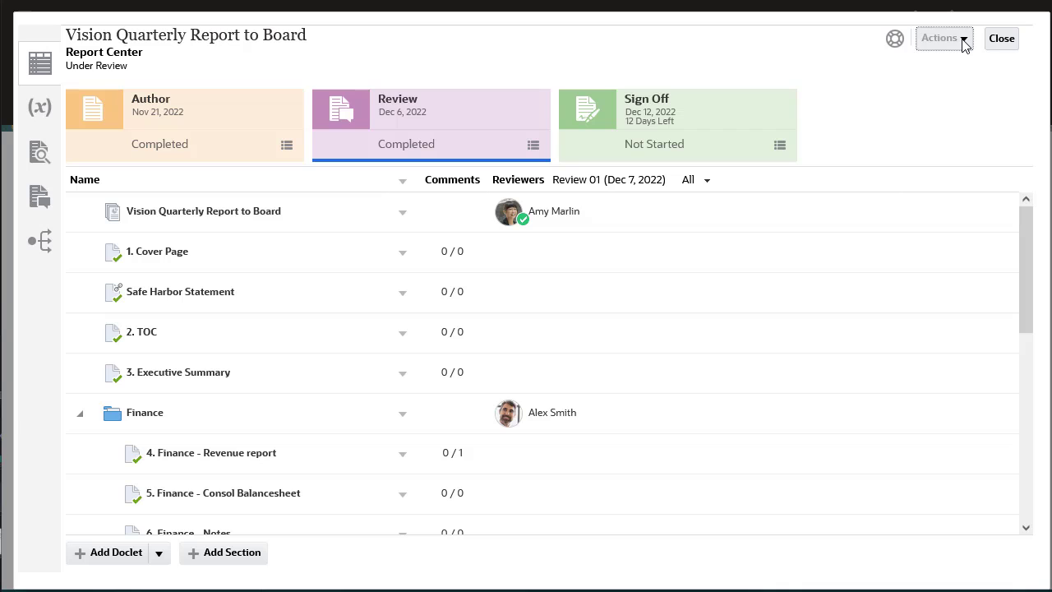
click(940, 38)
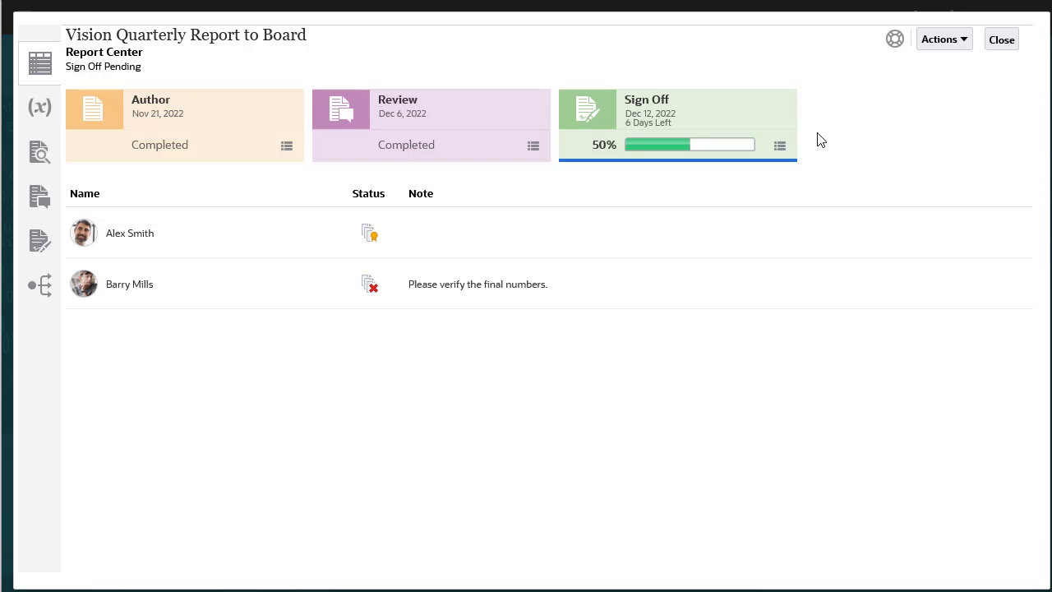
Step: Reopen the report package, confirming the reset of all previous sign-offs
click(779, 145)
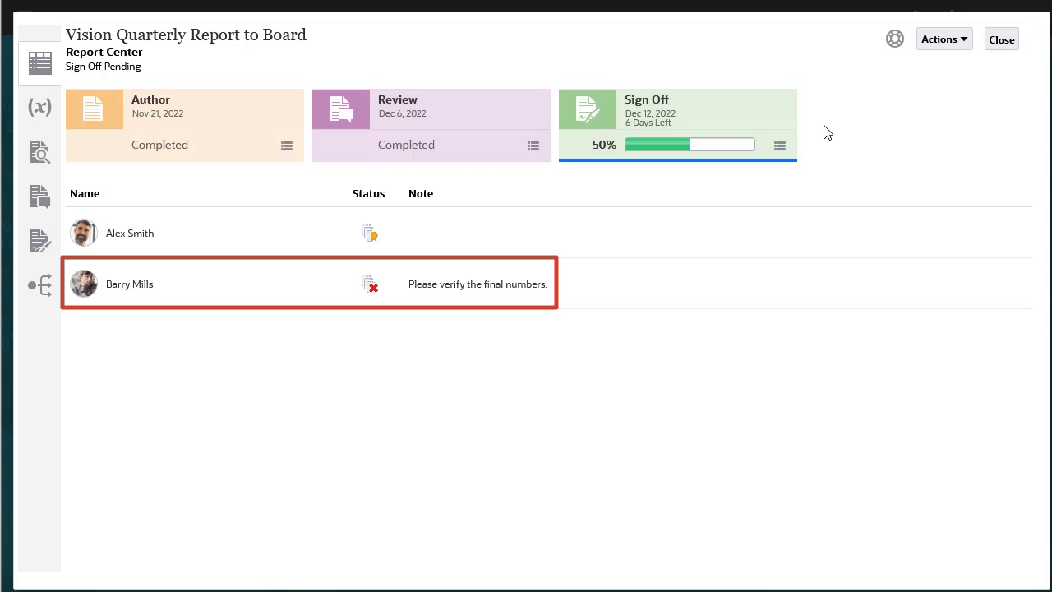
click(939, 39)
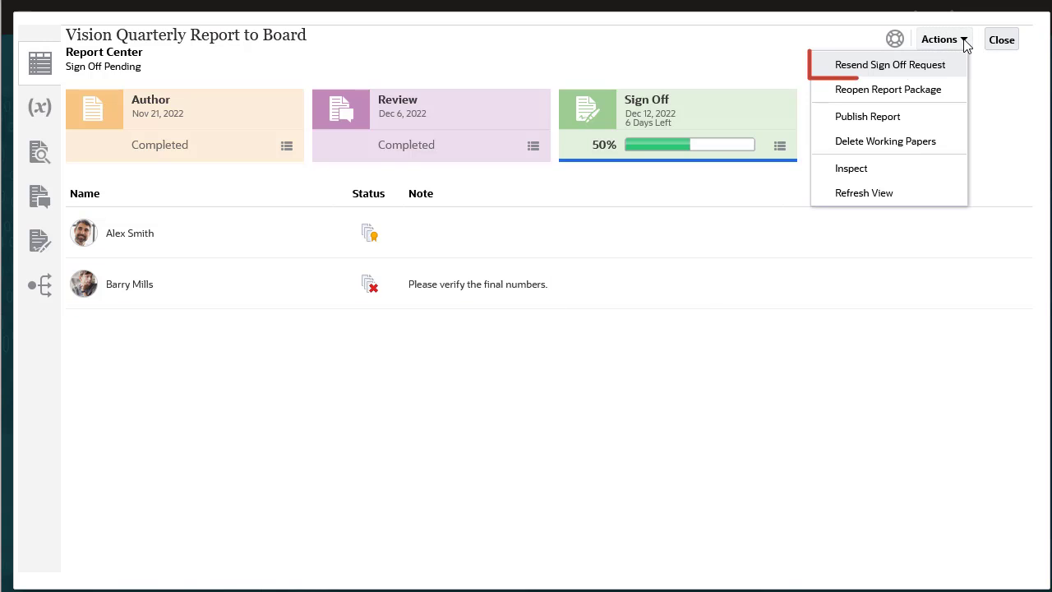
mouse_move(888, 89)
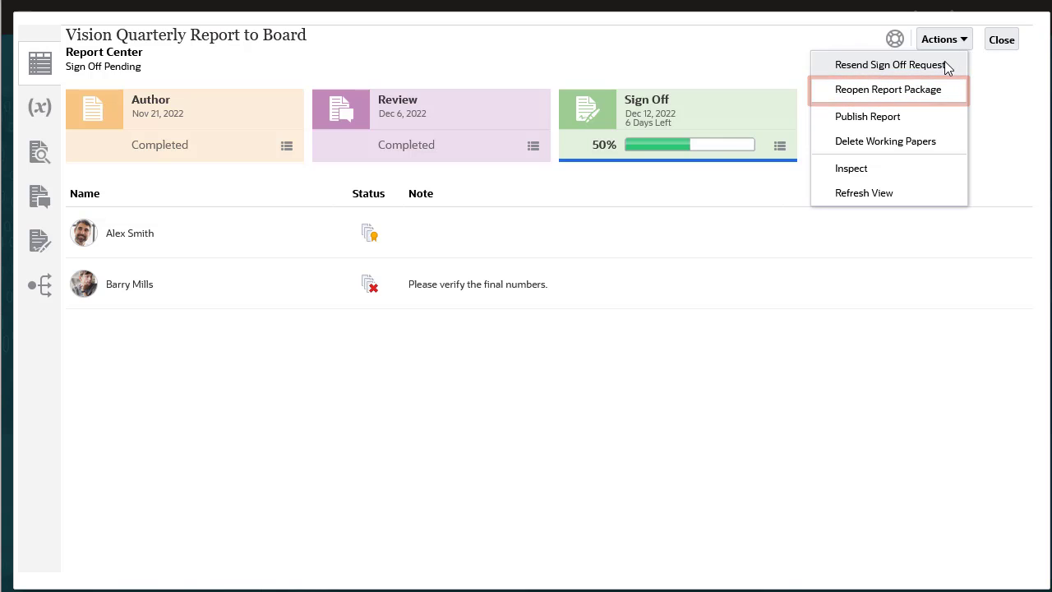
click(888, 89)
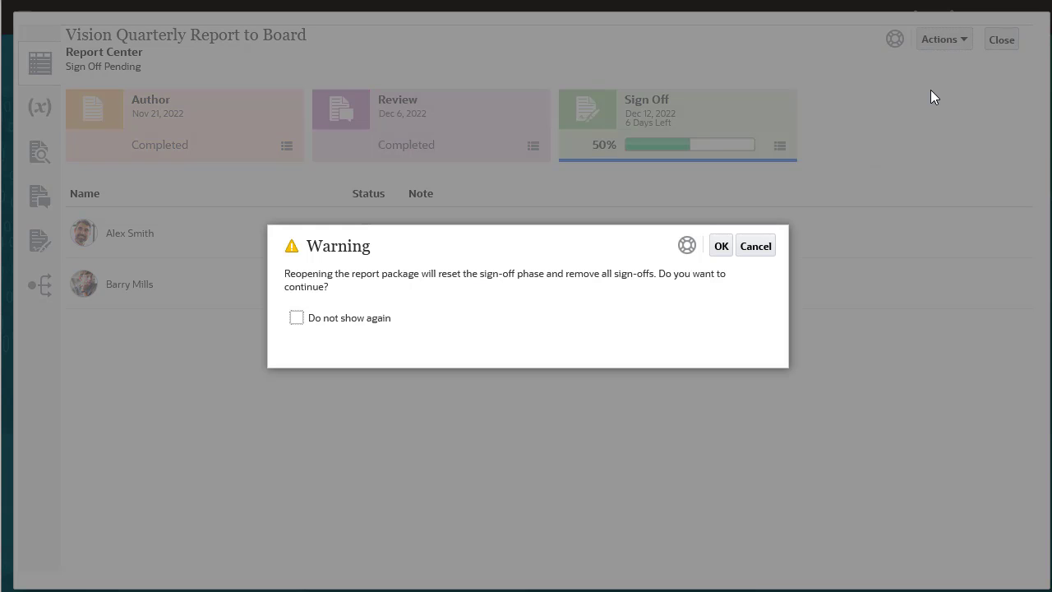
click(720, 245)
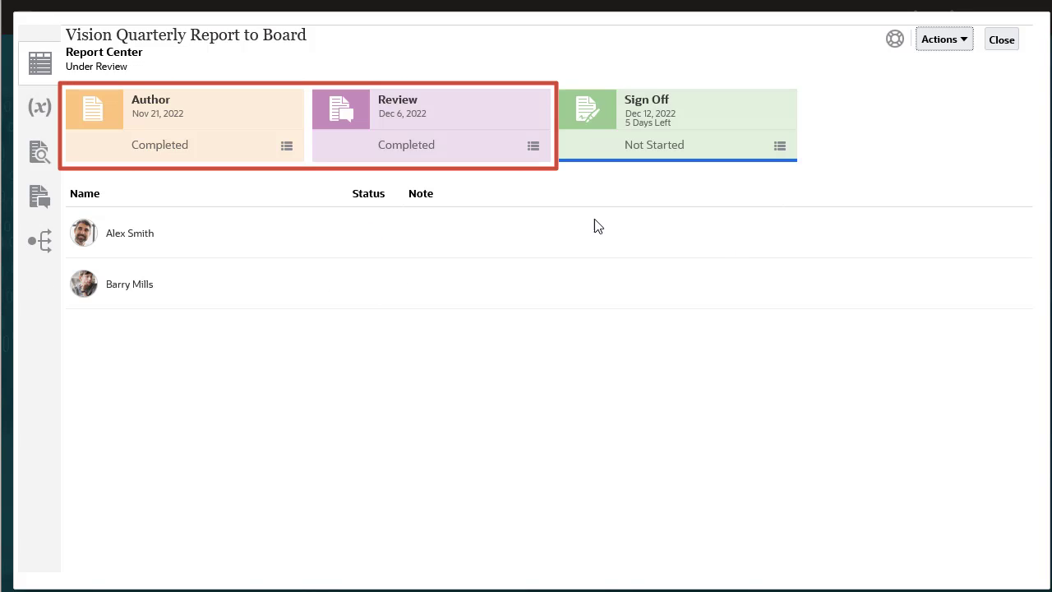
Step: View the Review phase, then the Author phase with each doclet's author and approver
click(430, 123)
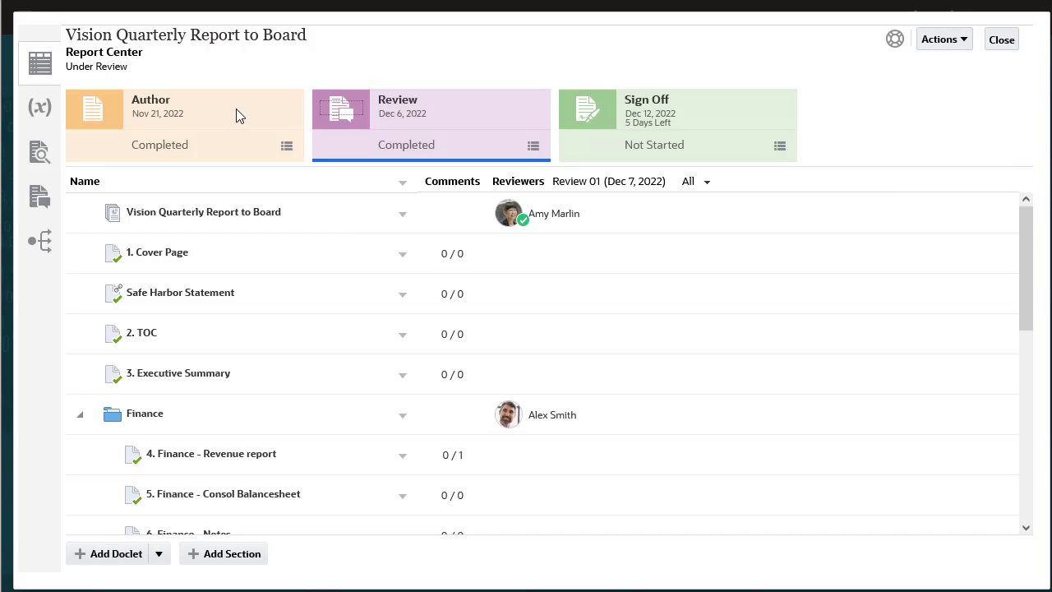
click(93, 110)
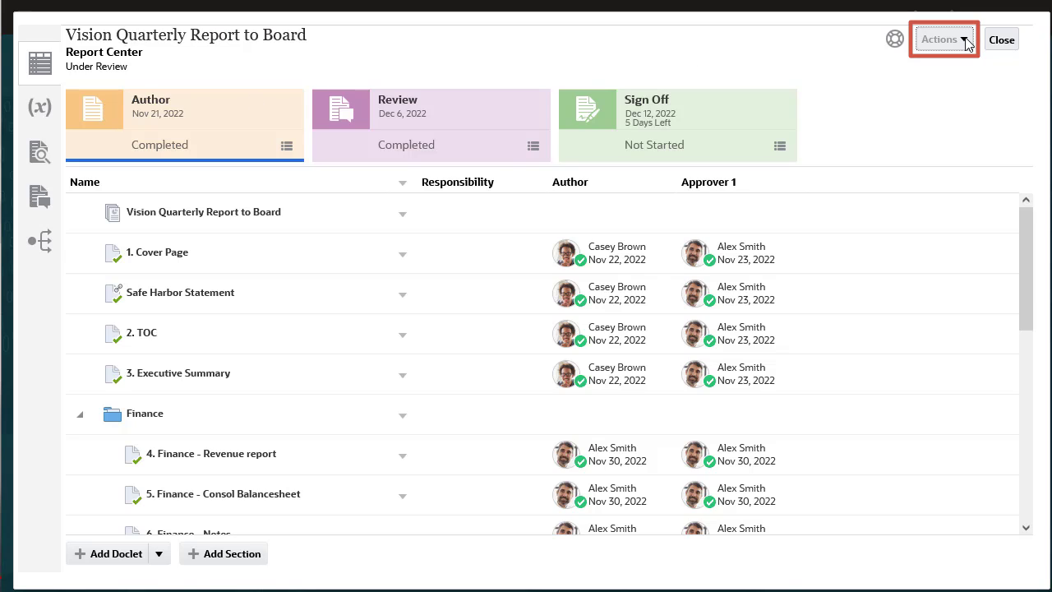
Step: Choose Publish Report from the Actions menu, showing Native file type and Local location
click(939, 39)
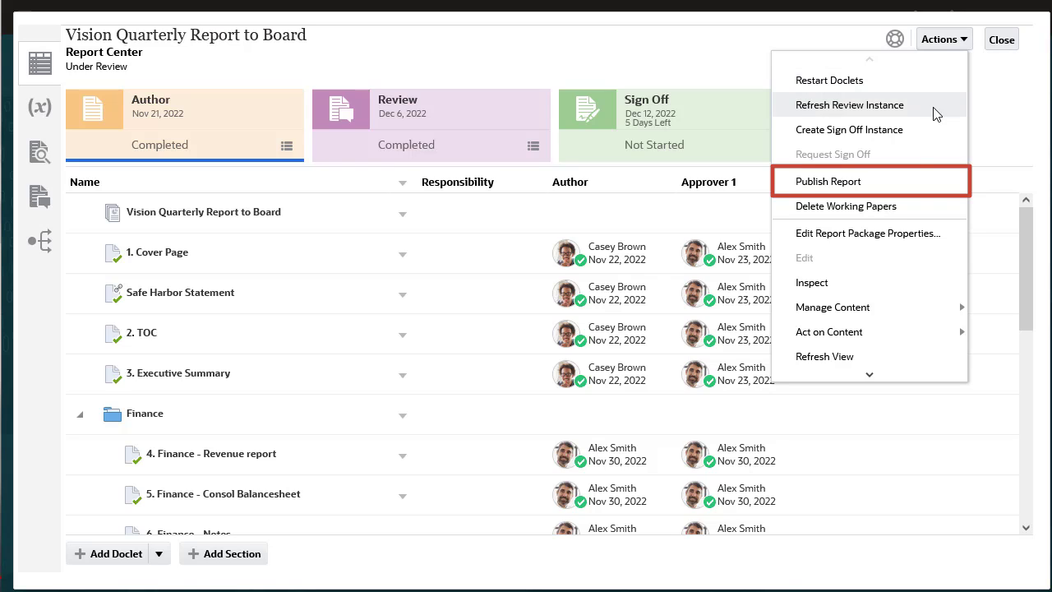
click(827, 181)
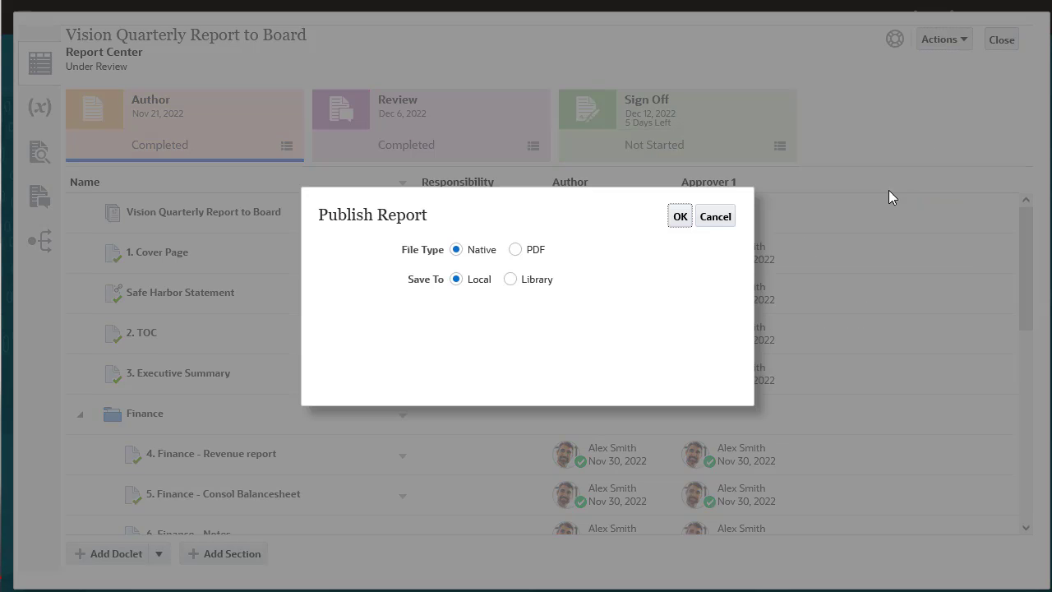